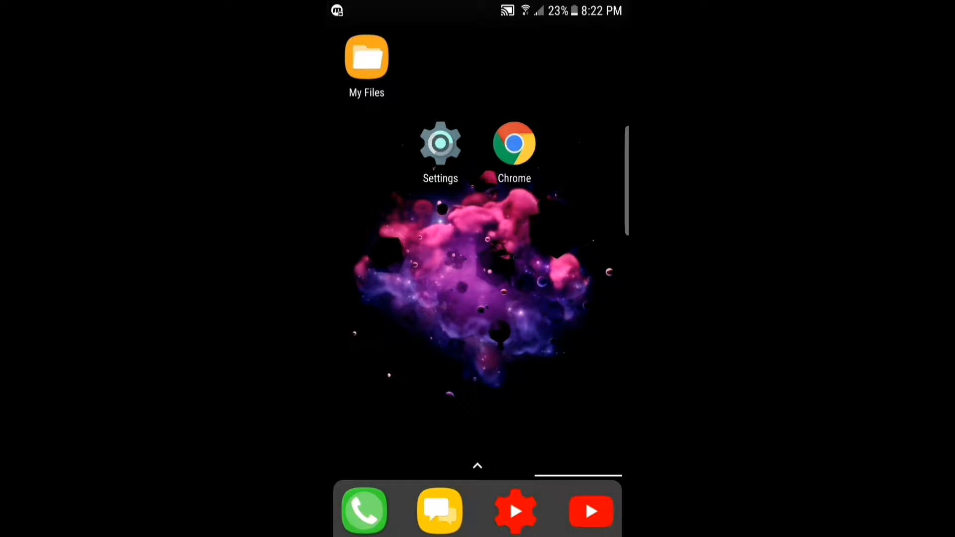
Step: Enable Unknown sources under Lock screen and security and accept its warning
click(440, 143)
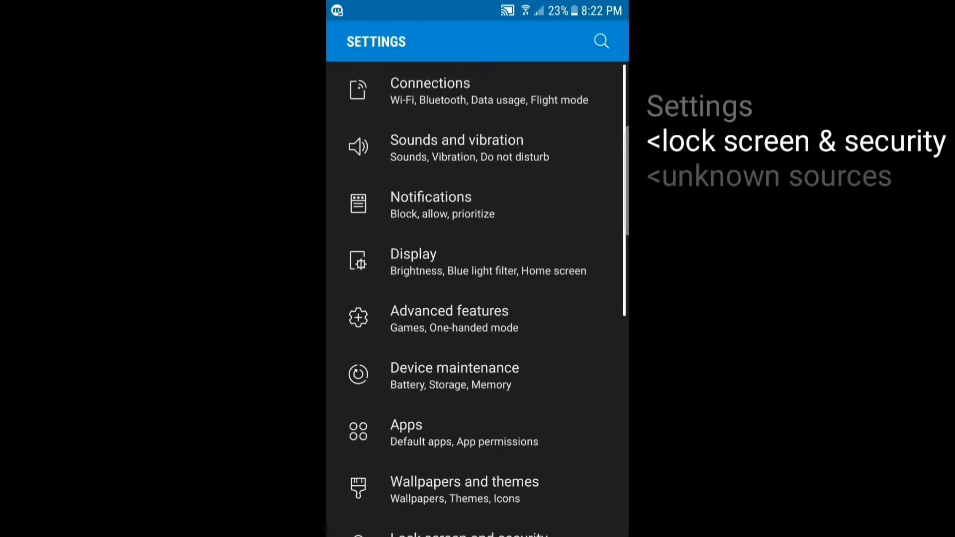
scroll(down, 3)
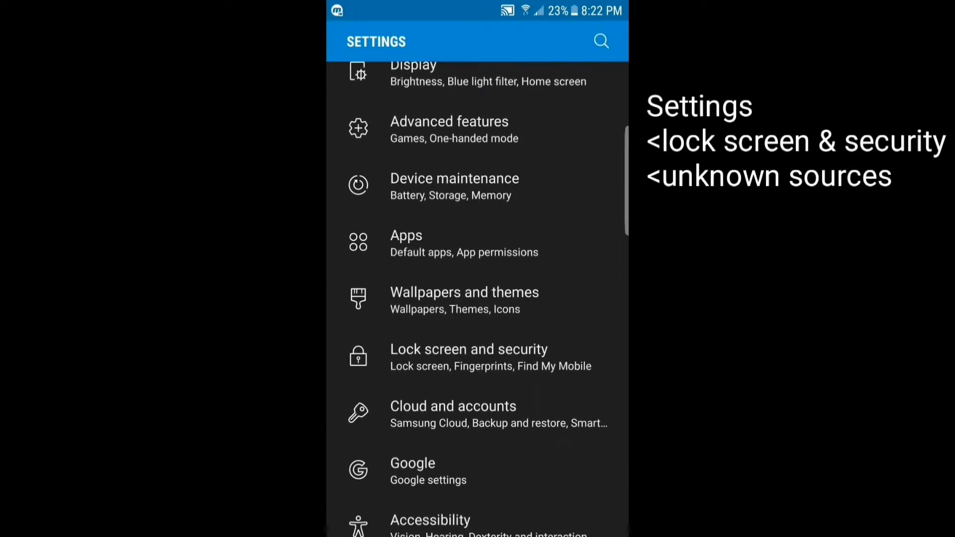
click(468, 356)
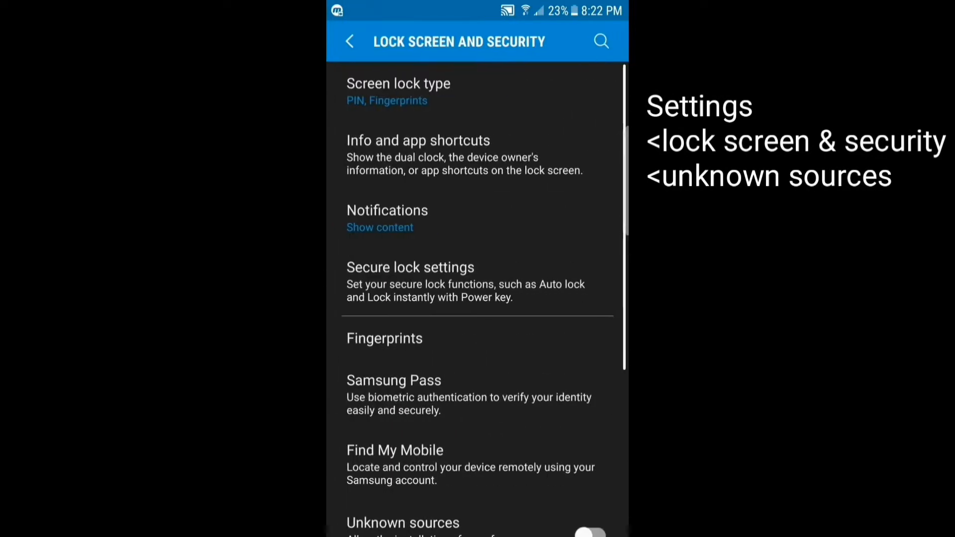
scroll(down, 3)
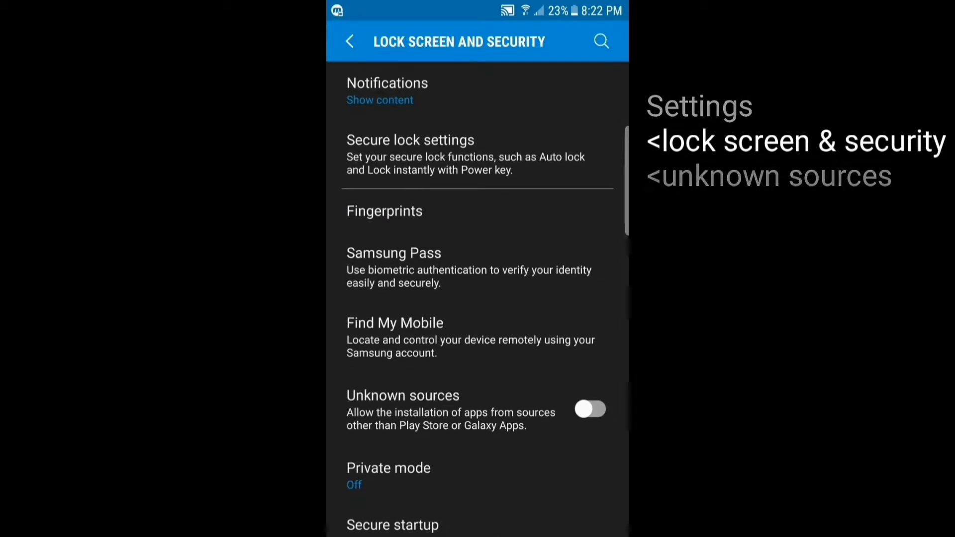
click(588, 409)
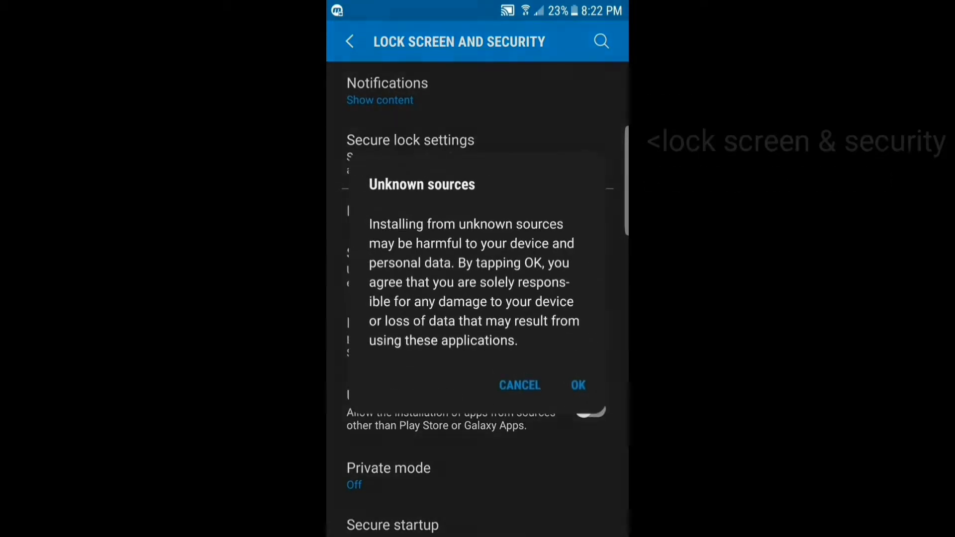
click(576, 385)
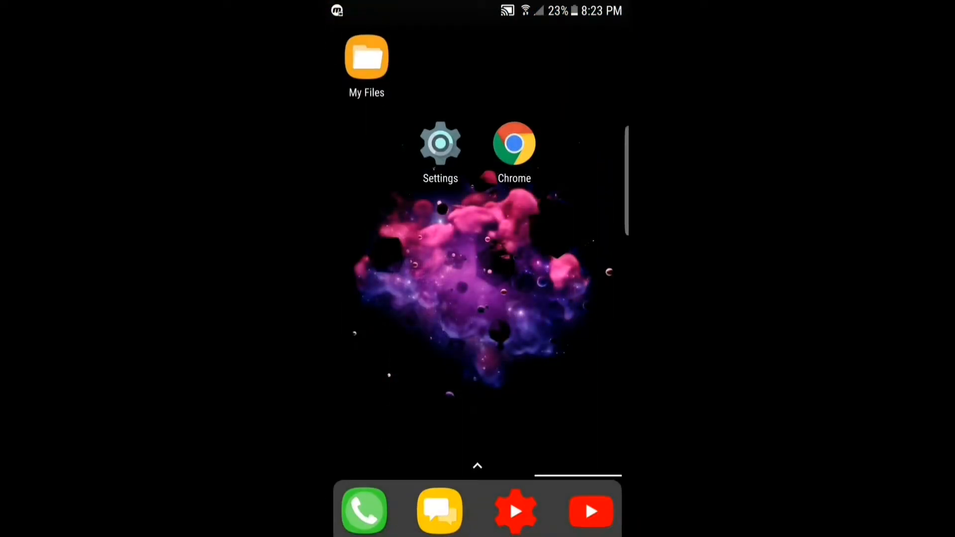
Step: Download the PowerDirector APK from the sofdl page in Chrome and view its progress in Downloads
click(514, 143)
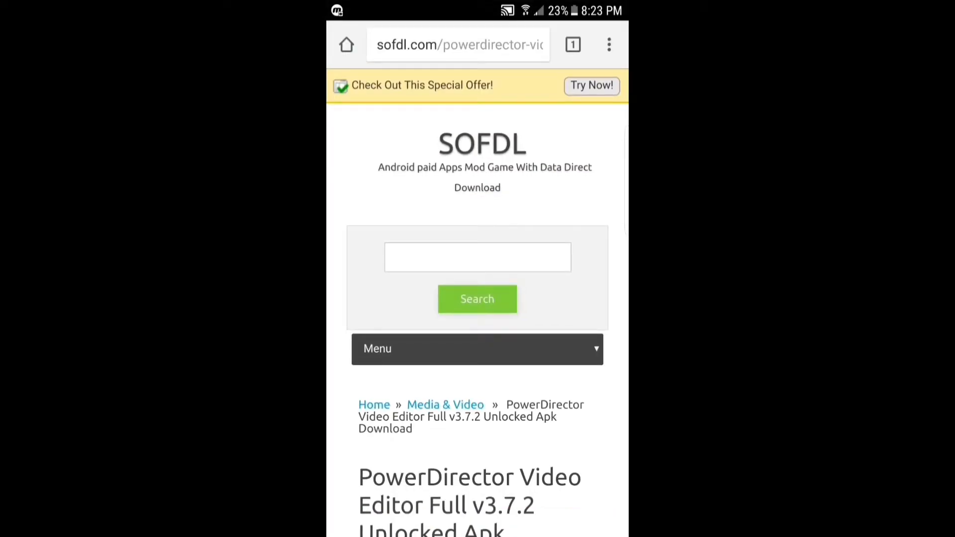
scroll(down, 3)
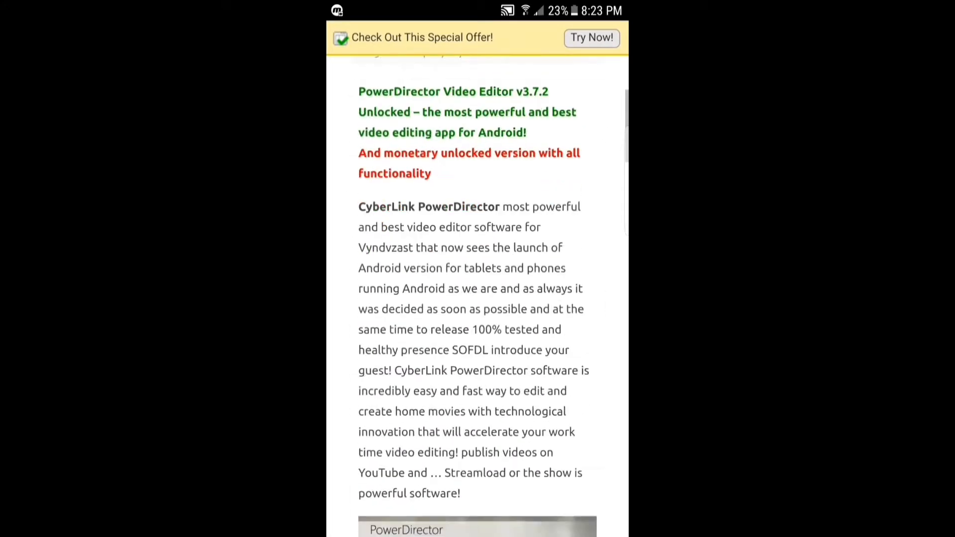
scroll(down, 3)
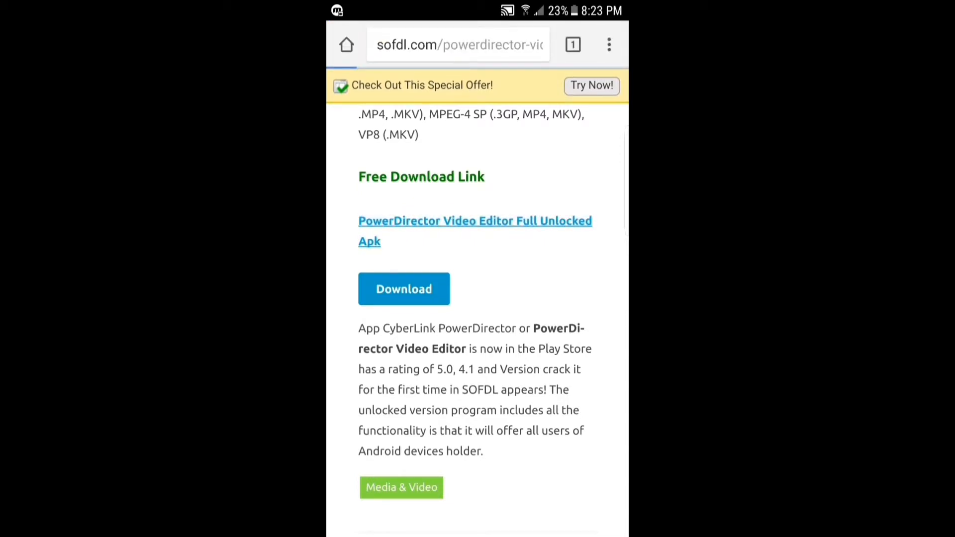
click(403, 289)
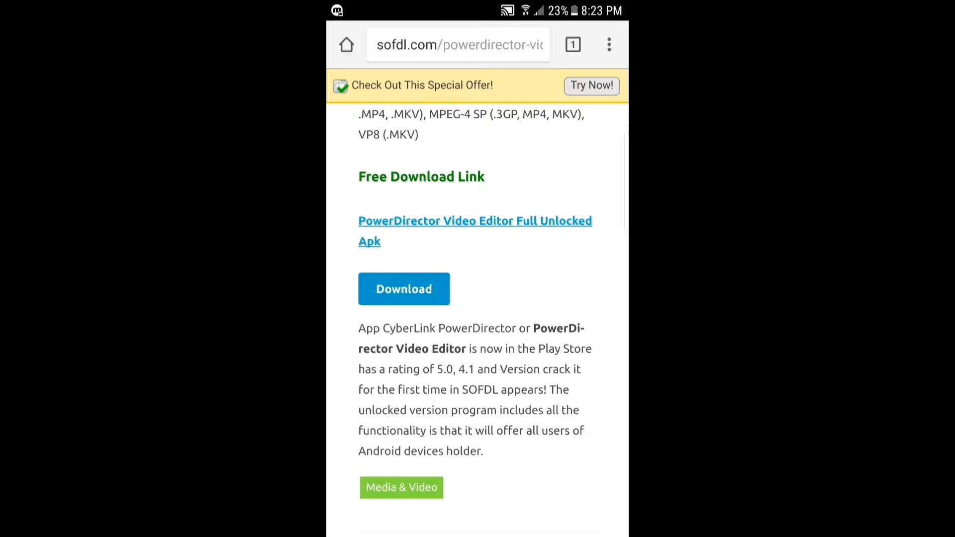
click(609, 44)
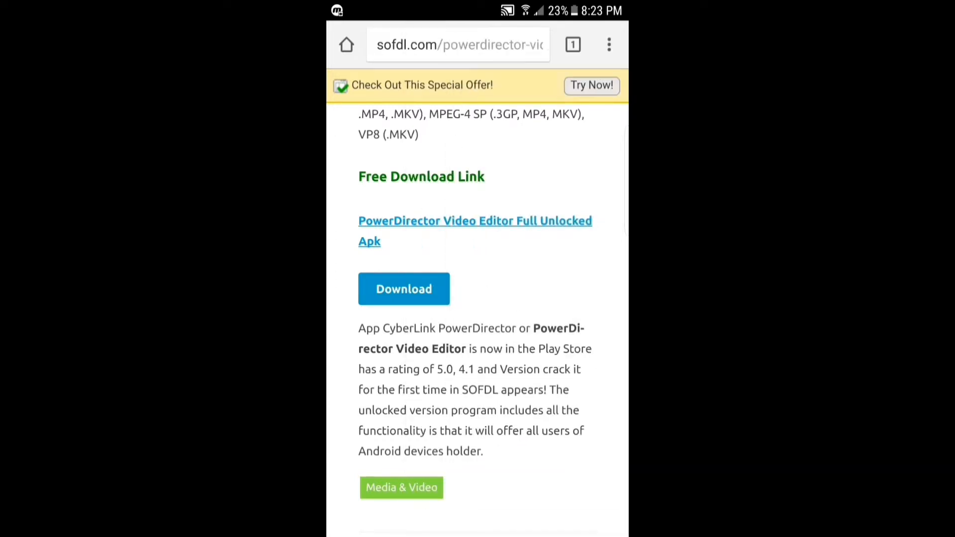
click(404, 289)
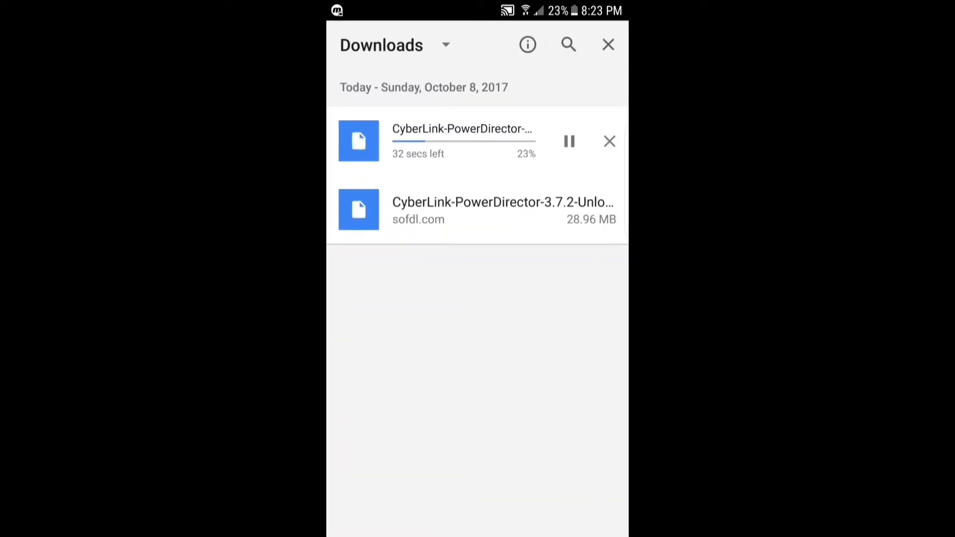
Step: Launch the completed CyberLink-PowerDirector APK (28.96 MB) from Chrome's Downloads list
click(609, 140)
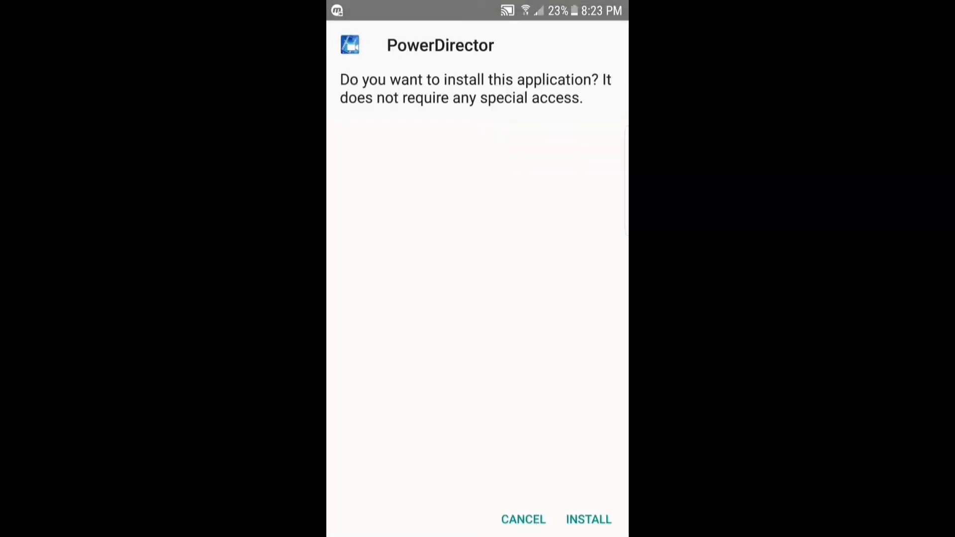
Step: Install PowerDirector from the package prompt and launch it once installed
click(588, 519)
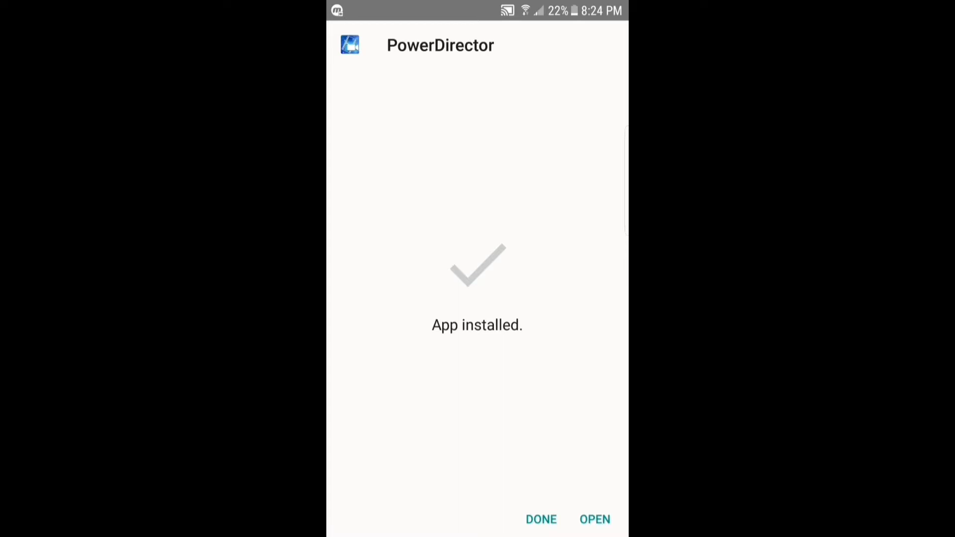
click(595, 519)
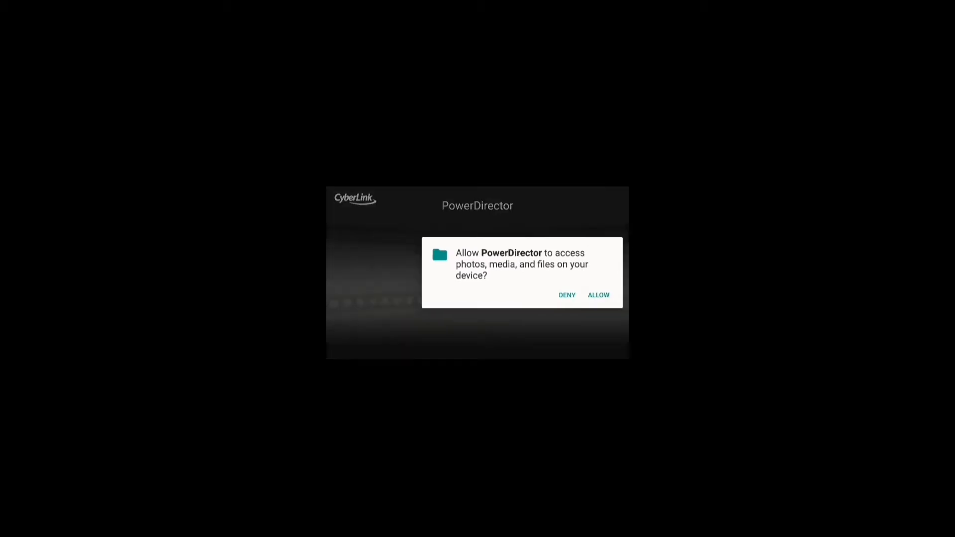
Step: Allow media access, glance at the sample project, and start a New Project
click(598, 295)
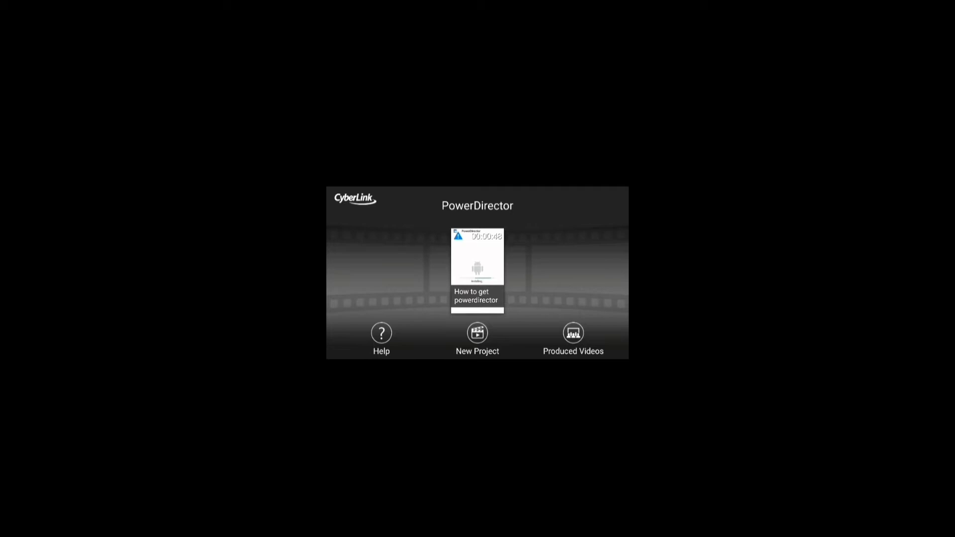
click(476, 270)
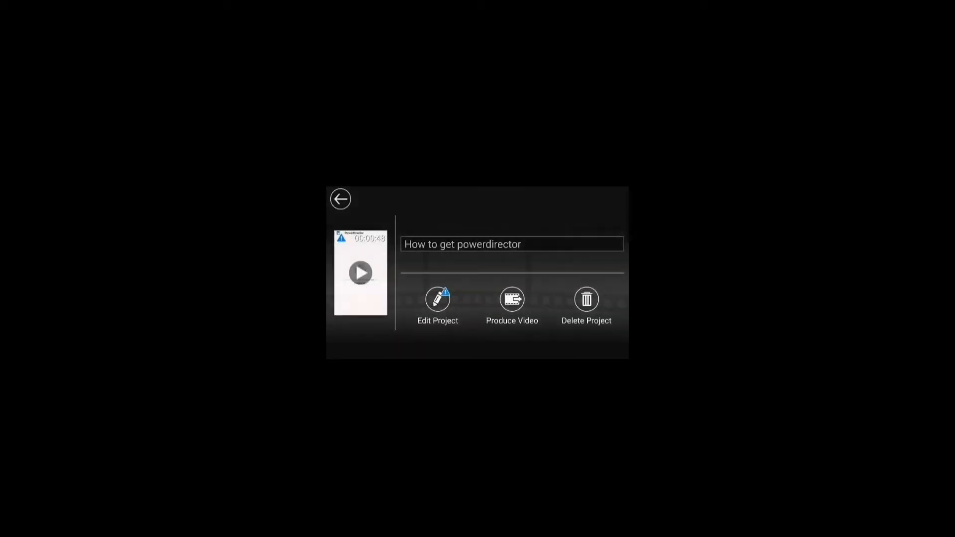
click(341, 199)
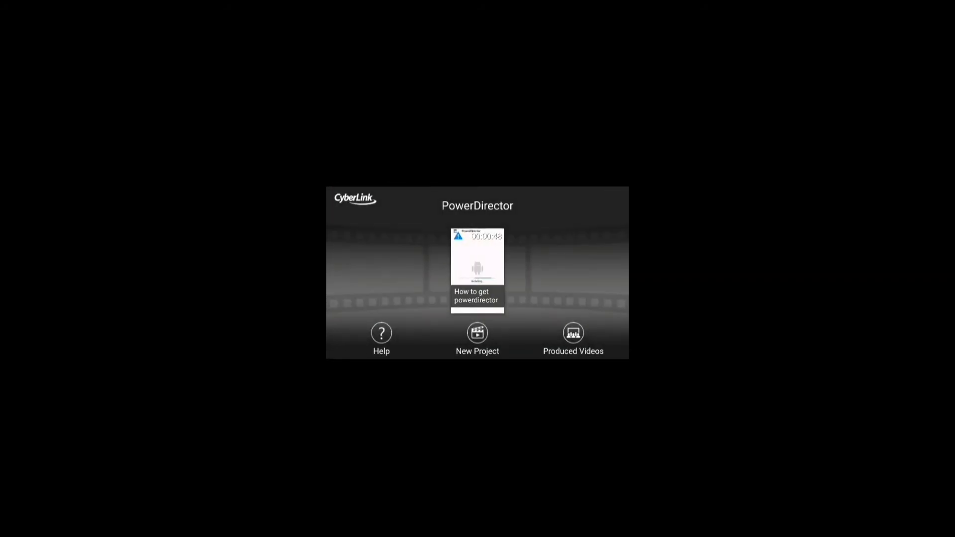
click(477, 339)
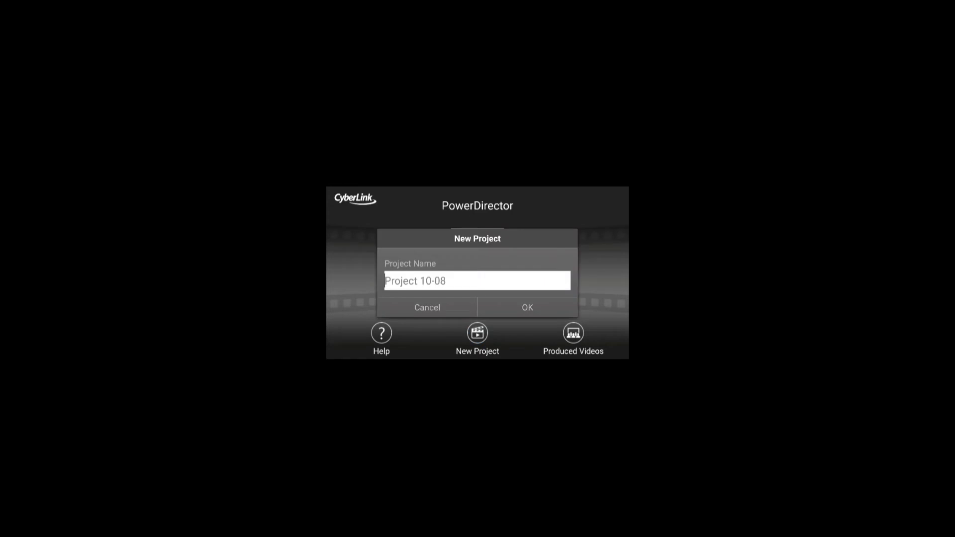
Step: Confirm the default name Project 10-08 to open the editor with its tips overlay
click(526, 308)
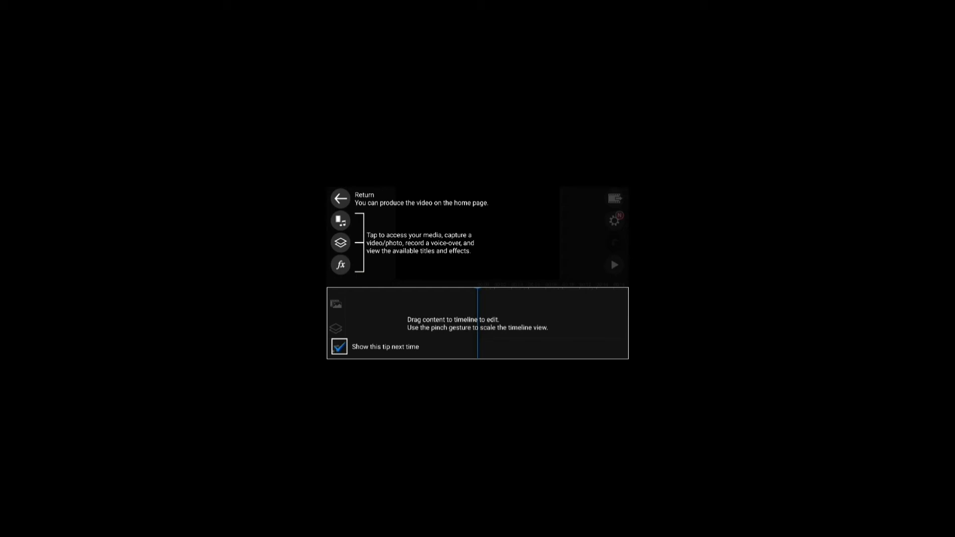